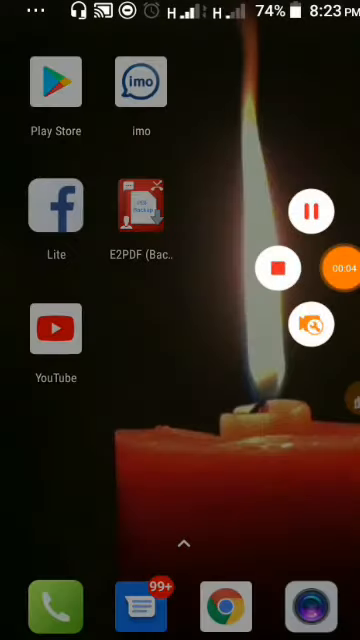
Subscribe to the T Sports channel on YouTube and choose a notification setting.
click(54, 326)
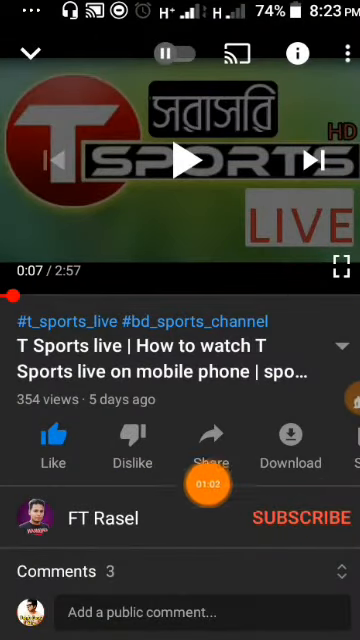
click(294, 518)
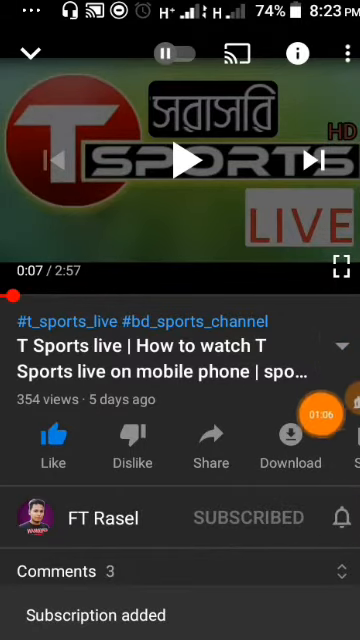
click(338, 517)
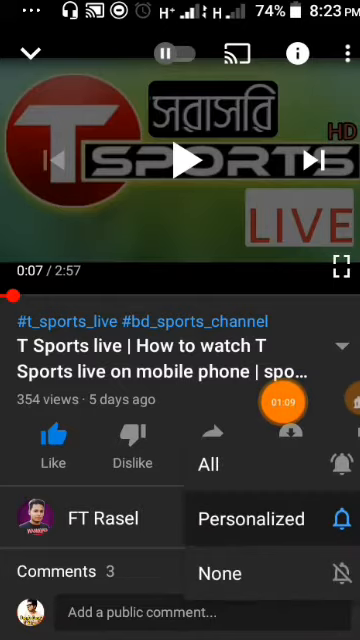
click(208, 465)
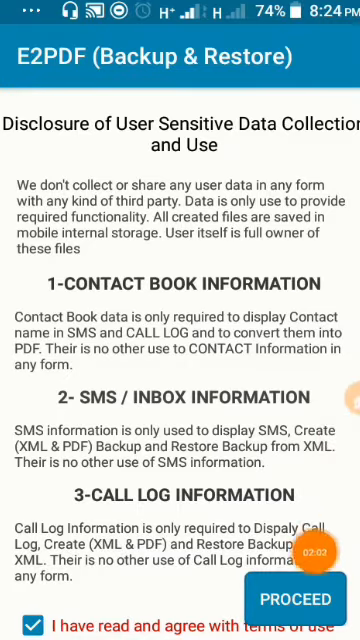
Accept the E2PDF data-use disclosure to reach the backup home screen.
click(295, 598)
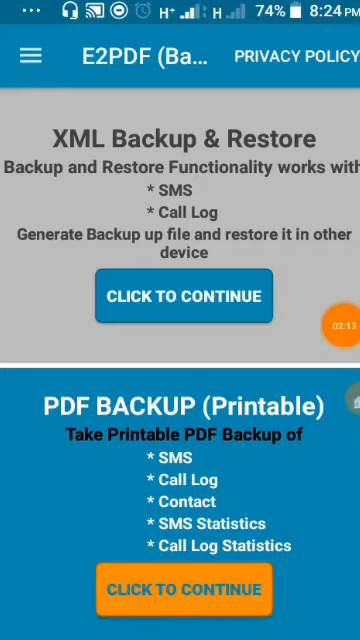
Choose a printable PDF backup of the general call log.
click(183, 589)
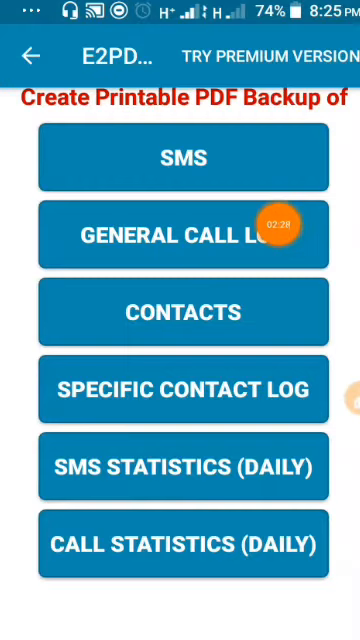
click(184, 235)
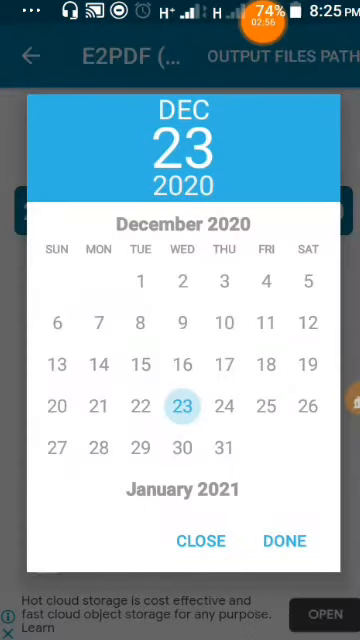
Confirm 23 December 2020 as the report's end date.
click(285, 541)
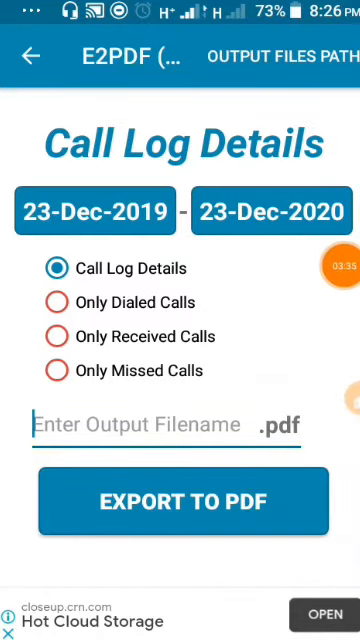
Name the output file 'ft rasel 222', export to PDF, and allow phone-call access.
text(ft rasel 222)
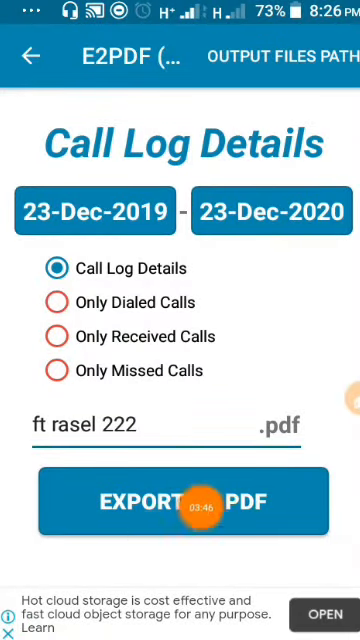
click(183, 501)
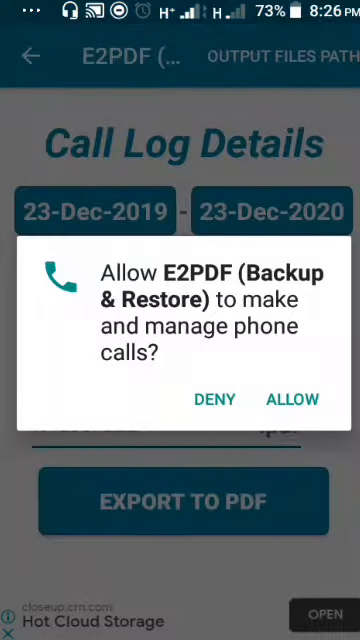
click(292, 399)
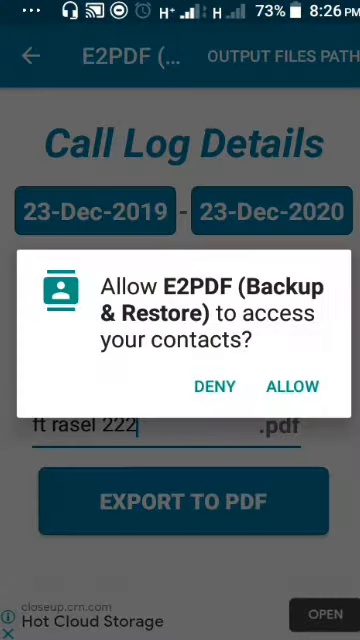
Grant contacts access so the call log PDF report generates and displays.
click(292, 386)
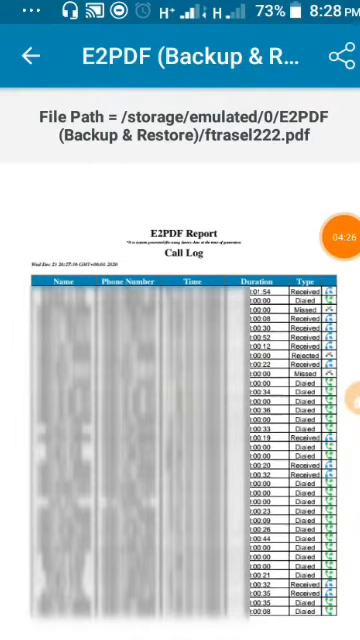
scroll(down, 3)
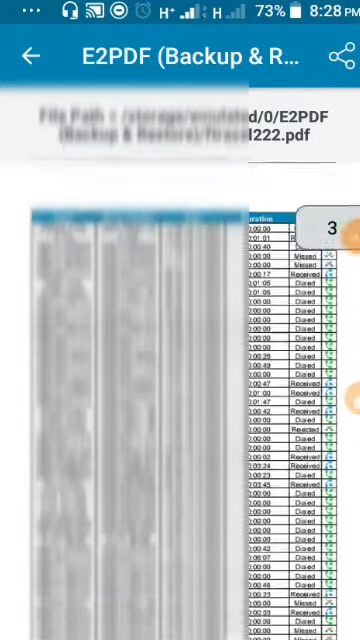
scroll(down, 3)
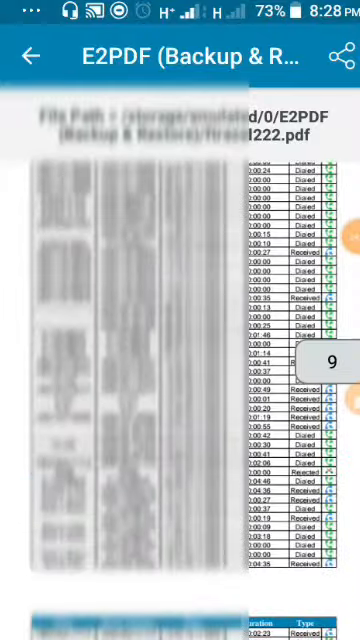
scroll(down, 3)
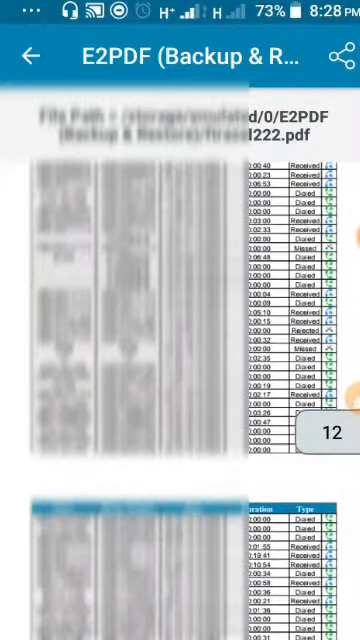
scroll(down, 3)
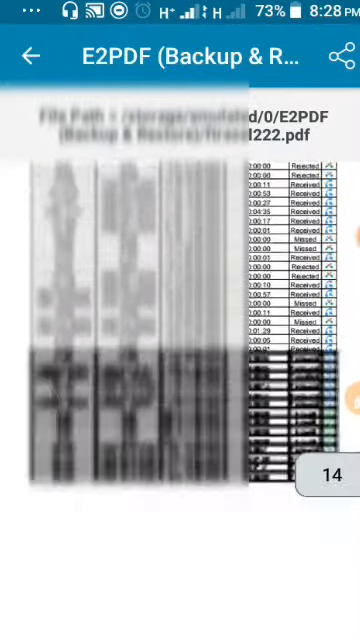
scroll(down, 3)
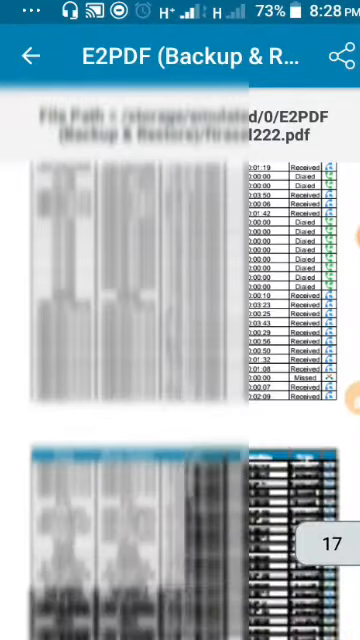
scroll(down, 3)
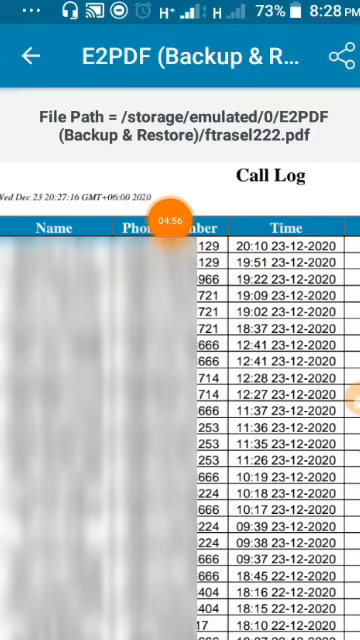
scroll(right, 3)
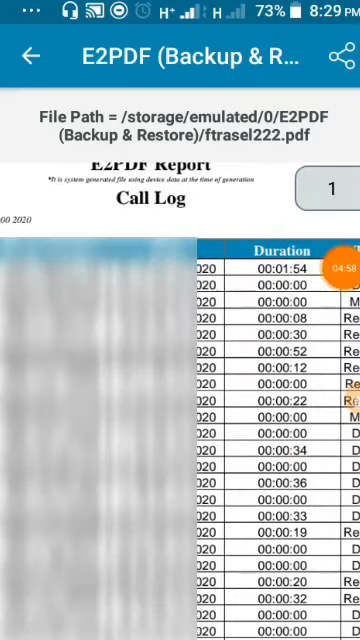